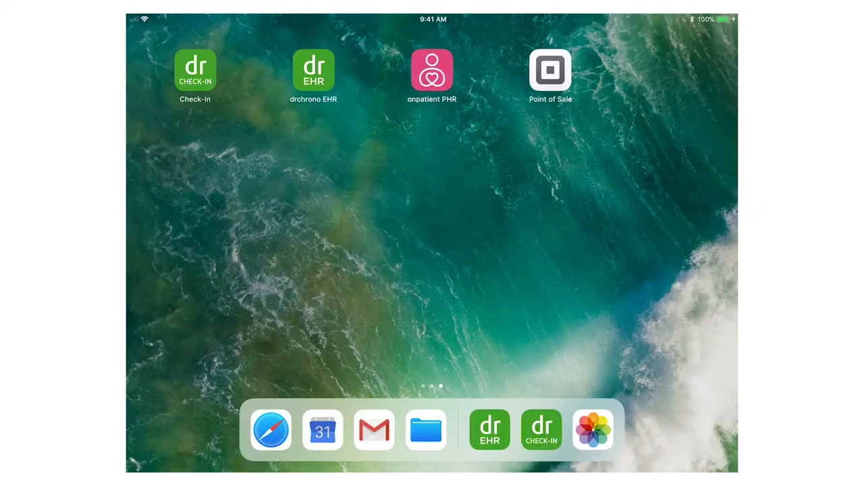
Launch the drchrono Check-In app from the home screen to see today's appointments
{"action": "left_click", "coordinate": [195, 70]}
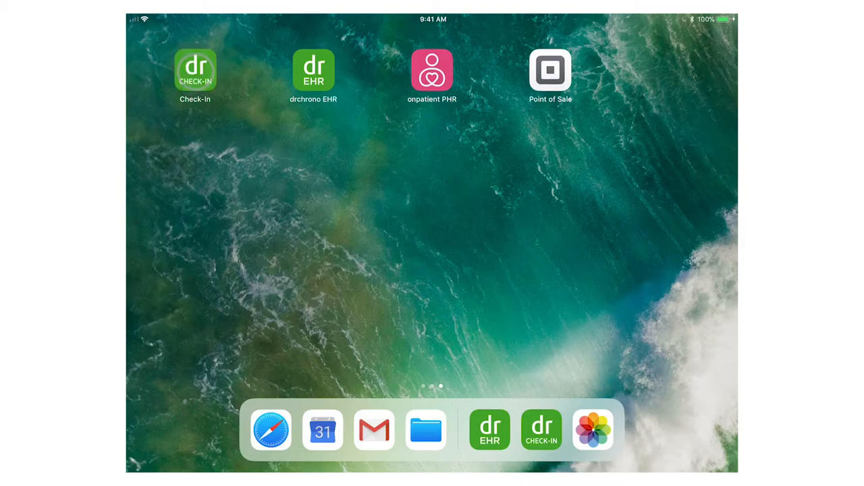
{"action": "left_click", "coordinate": [313, 70]}
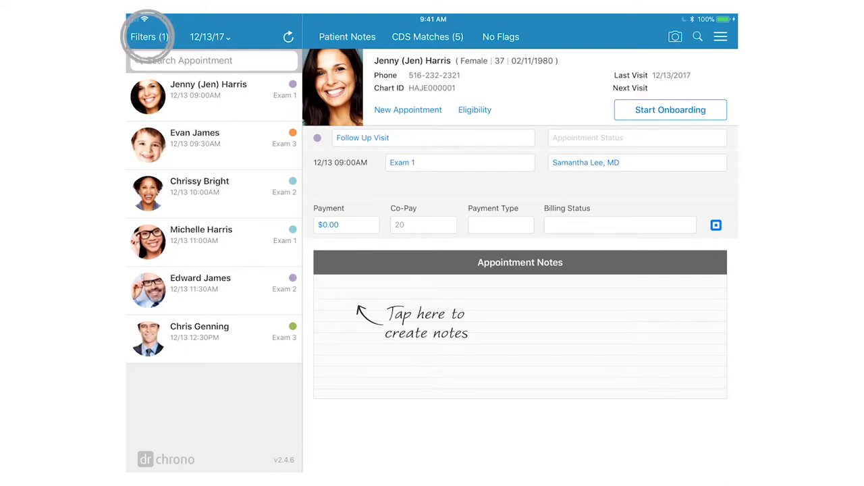
{"action": "left_click", "coordinate": [149, 37]}
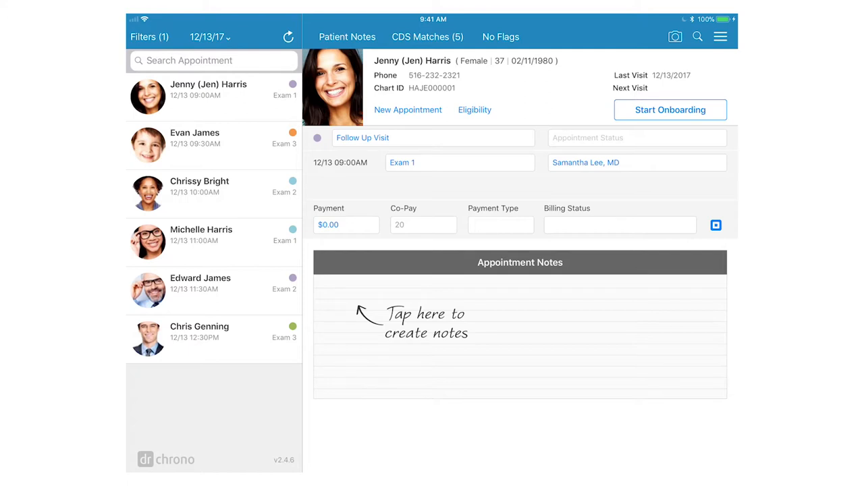
{"action": "left_click", "coordinate": [566, 137]}
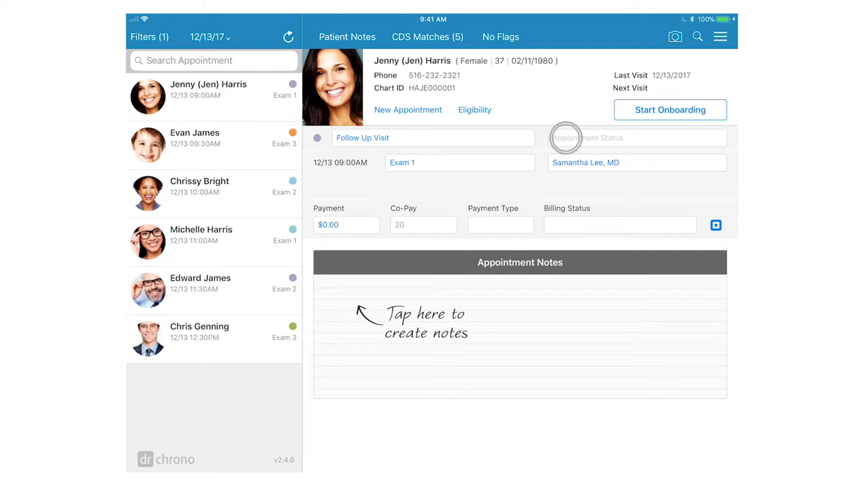
{"action": "left_click", "coordinate": [635, 138]}
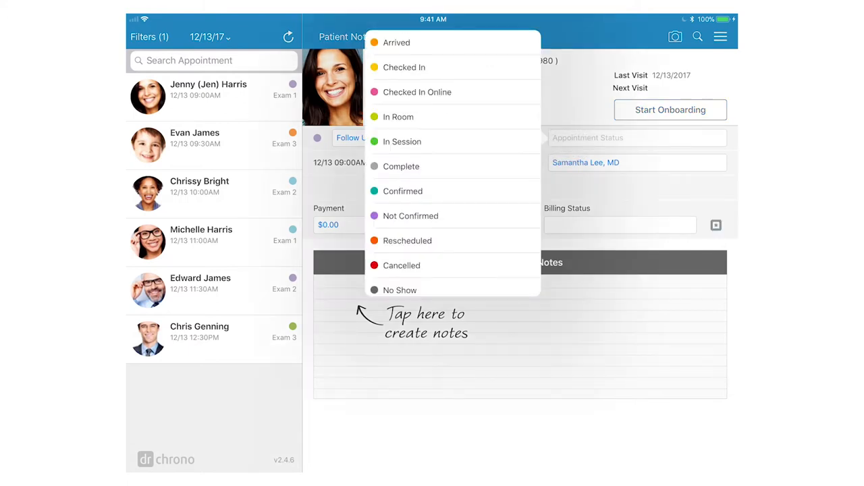
{"action": "left_click", "coordinate": [397, 42]}
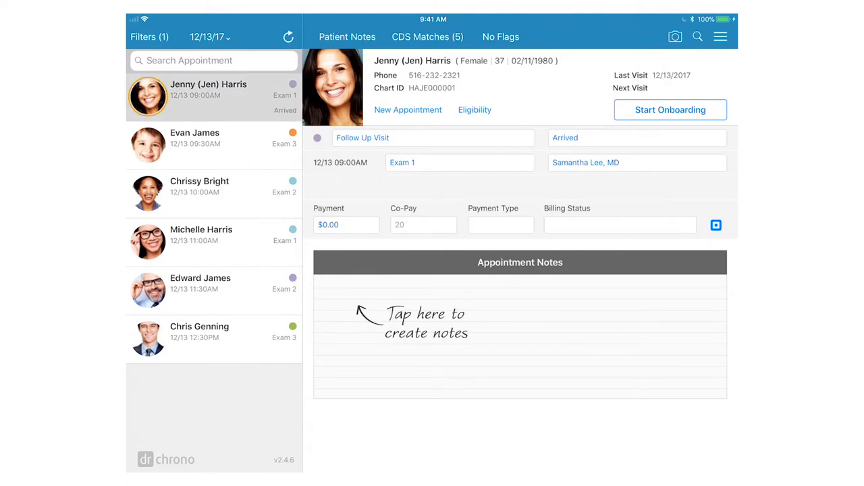
{"action": "left_click", "coordinate": [670, 110]}
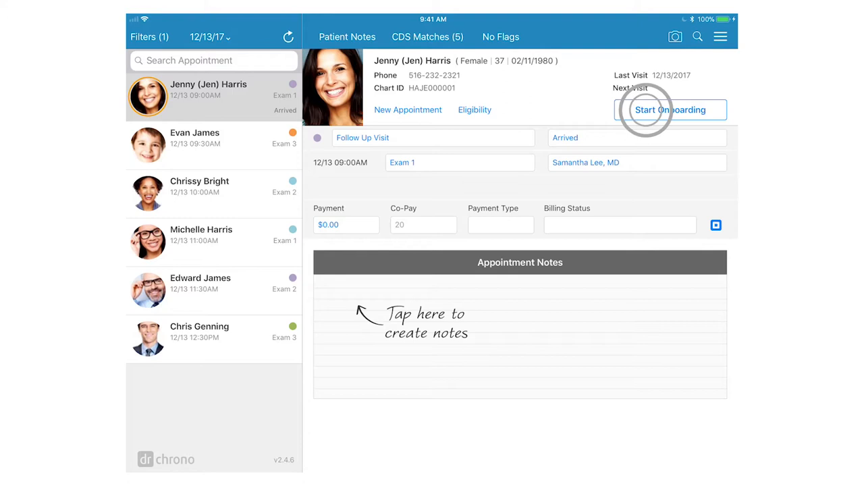
{"action": "left_click", "coordinate": [670, 110]}
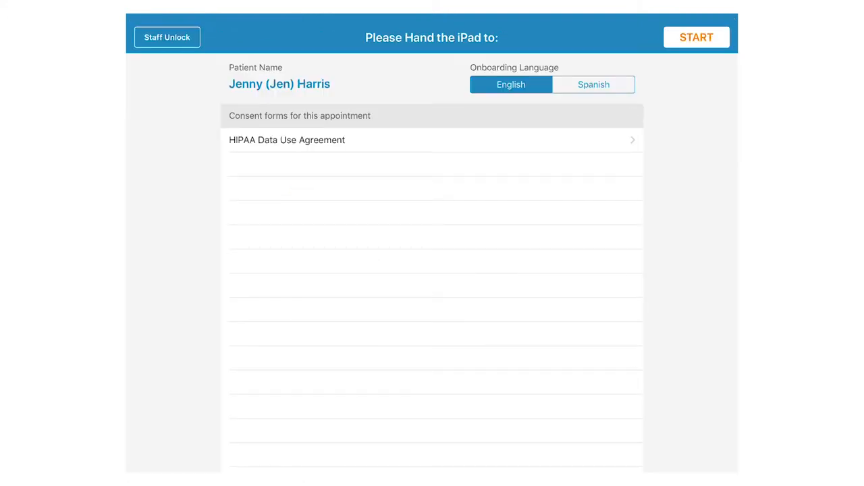
{"action": "left_click", "coordinate": [697, 38]}
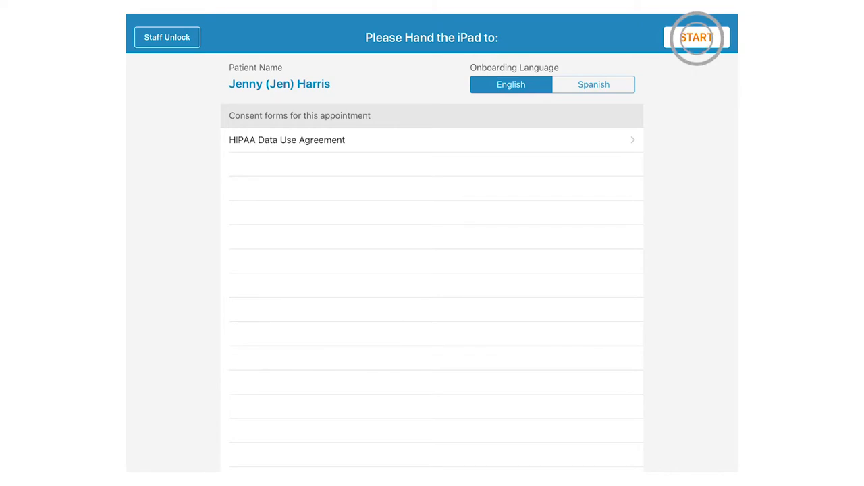
{"action": "left_click", "coordinate": [696, 38]}
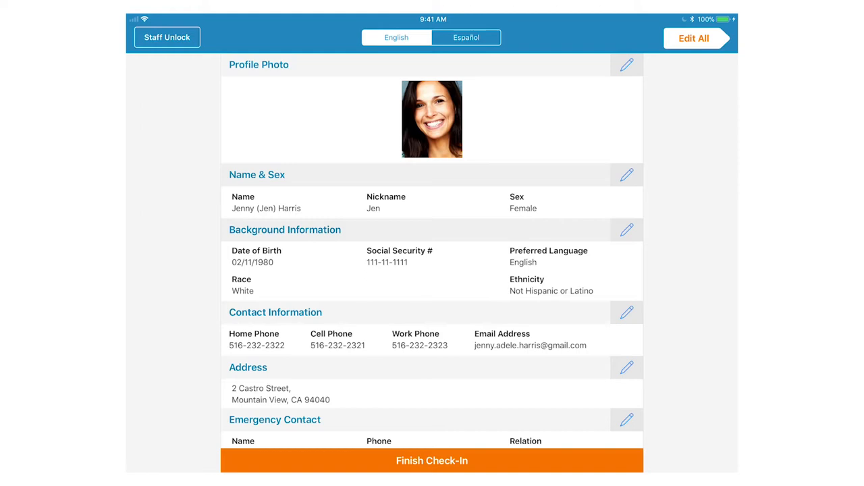
Step through Name & Sex, Background, Address and Emergency Contact to Additional Information
{"action": "left_click", "coordinate": [694, 37]}
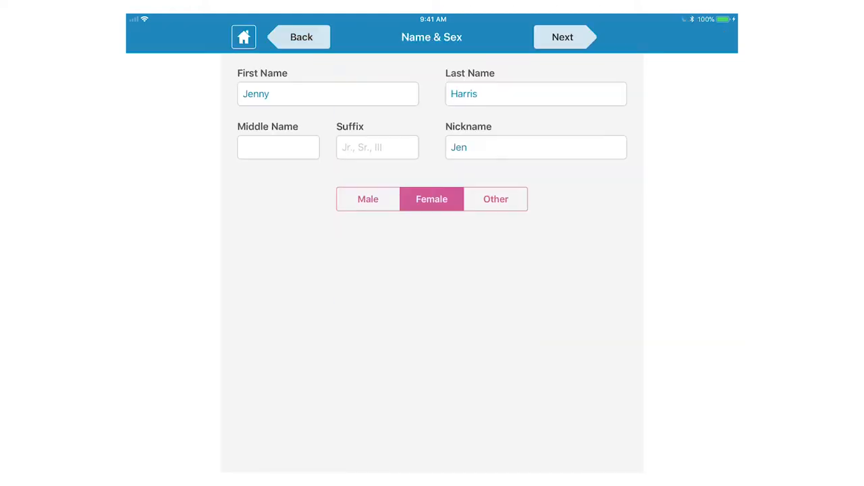
{"action": "left_click", "coordinate": [562, 38]}
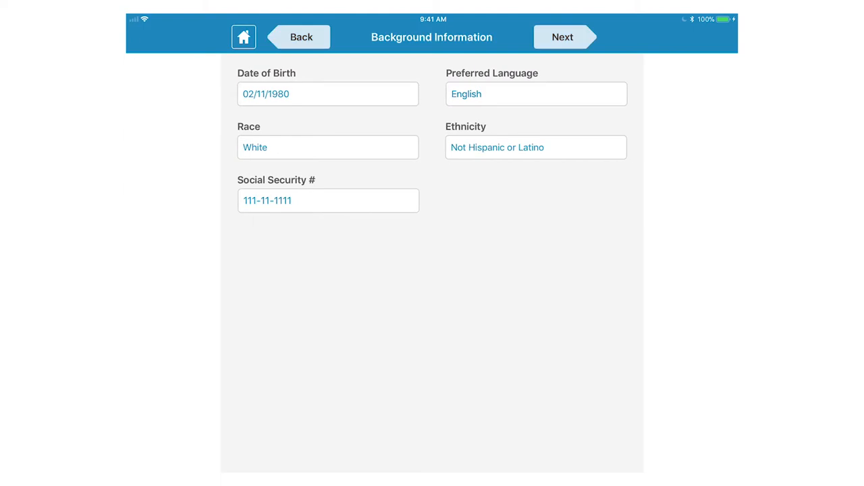
{"action": "left_click", "coordinate": [562, 38]}
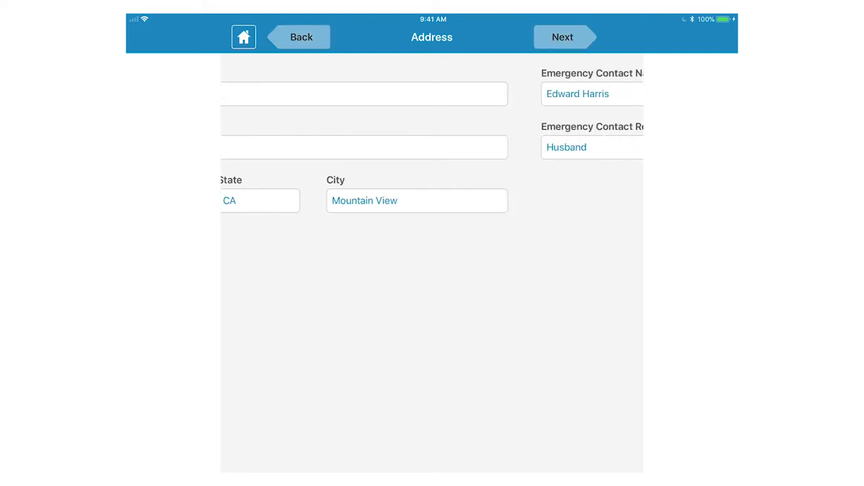
{"action": "left_click", "coordinate": [562, 36]}
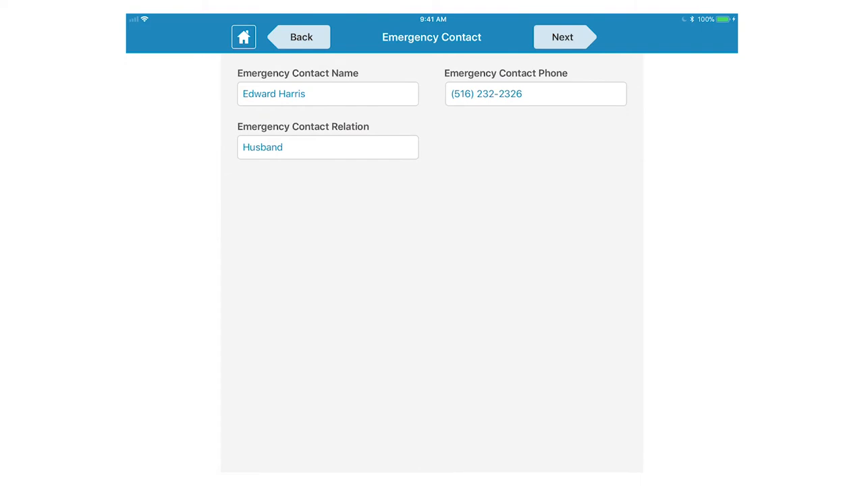
{"action": "left_click", "coordinate": [562, 38]}
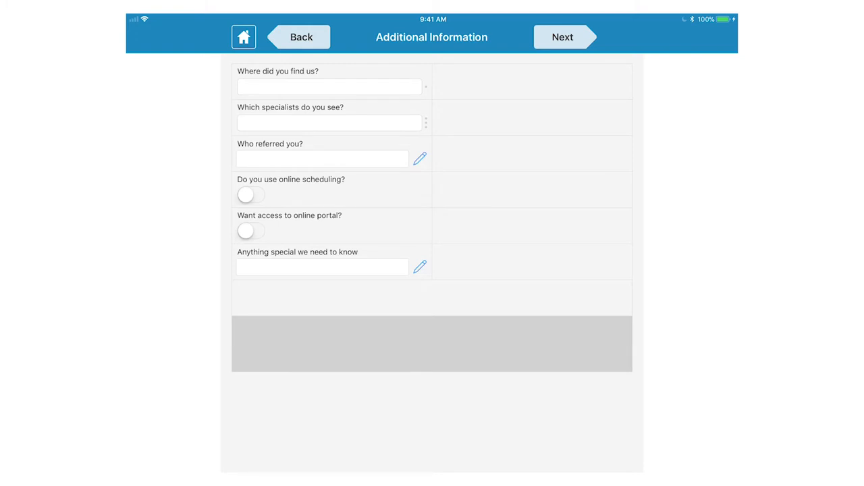
Note 'No longer taking Zyrtec' under Medications and continue past Medical Conditions to Insurance Card Photos
{"action": "left_click", "coordinate": [562, 38]}
{"action": "type", "text": "No longer taking"}
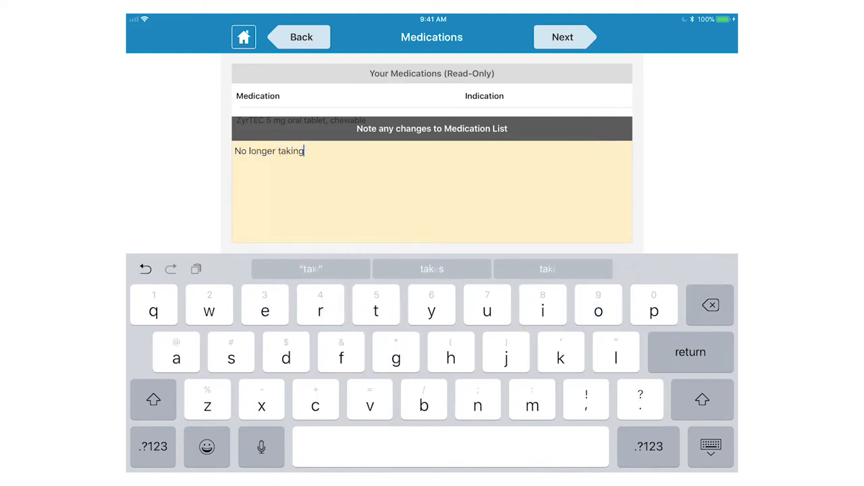
{"action": "type", "text": "Zyrte"}
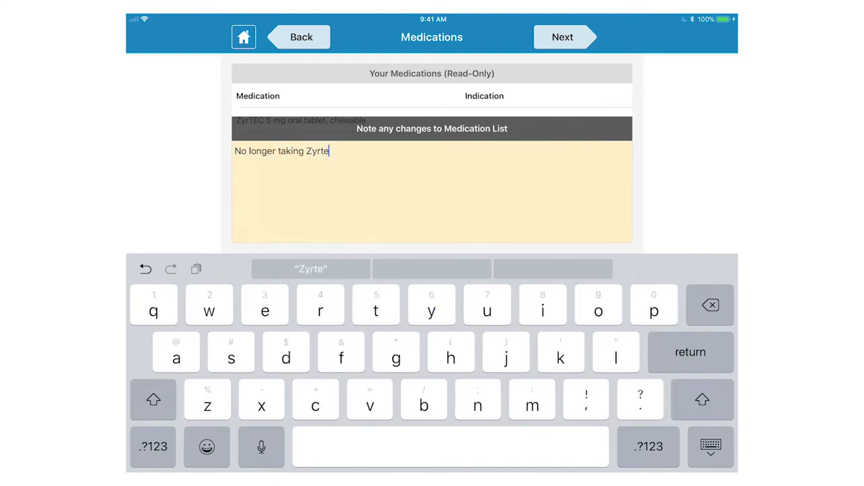
{"action": "type", "text": "c"}
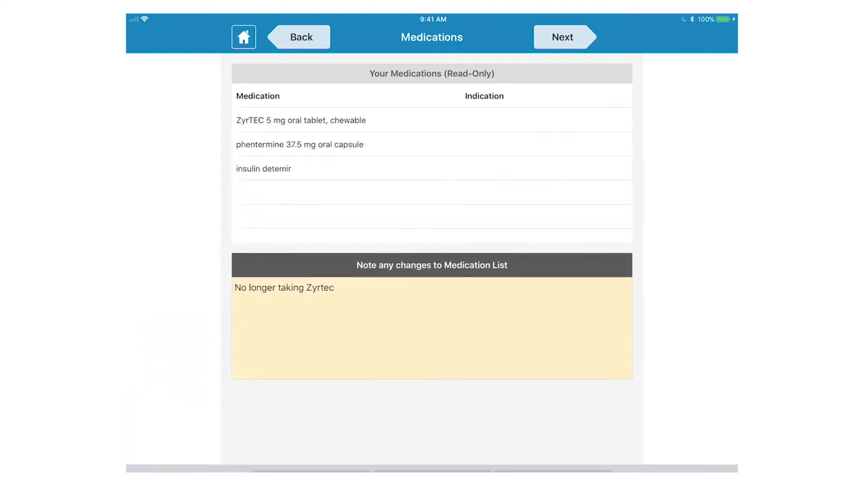
{"action": "left_click", "coordinate": [561, 37]}
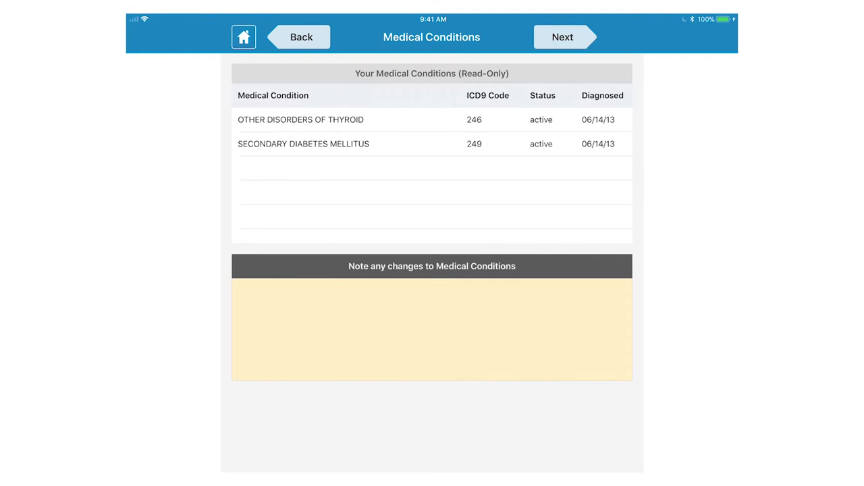
{"action": "left_click", "coordinate": [561, 37]}
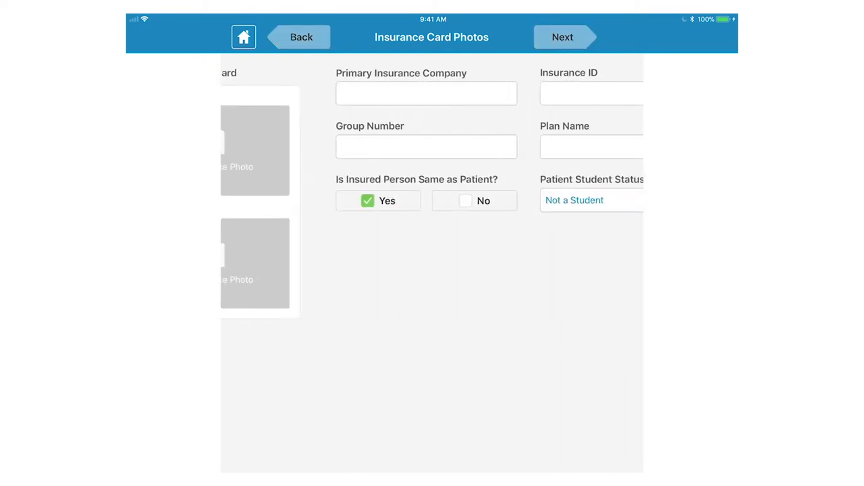
Advance past Secondary Insurance, Reasons for Visit and Questions / Comments to the privacy notice
{"action": "left_click", "coordinate": [562, 38]}
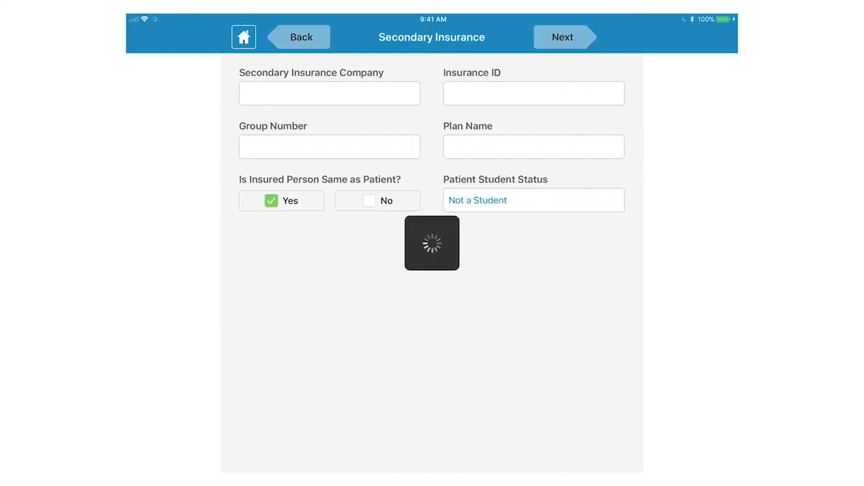
{"action": "left_click", "coordinate": [562, 36]}
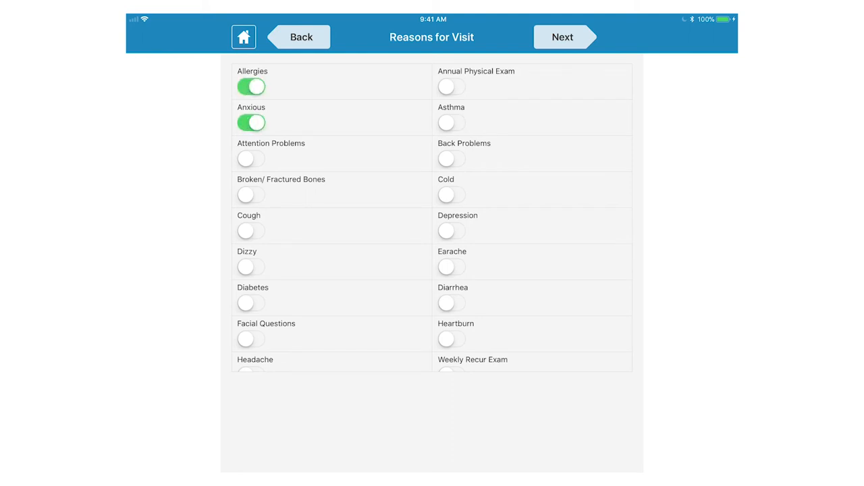
{"action": "left_click", "coordinate": [562, 36]}
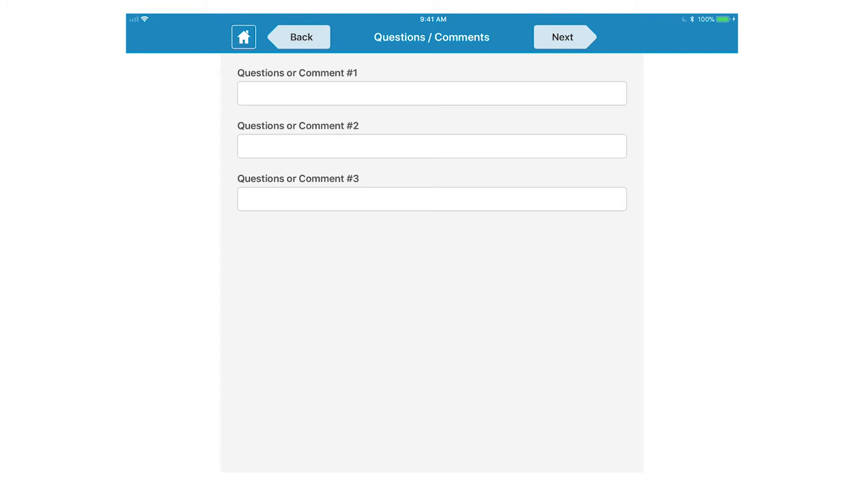
{"action": "left_click", "coordinate": [561, 38]}
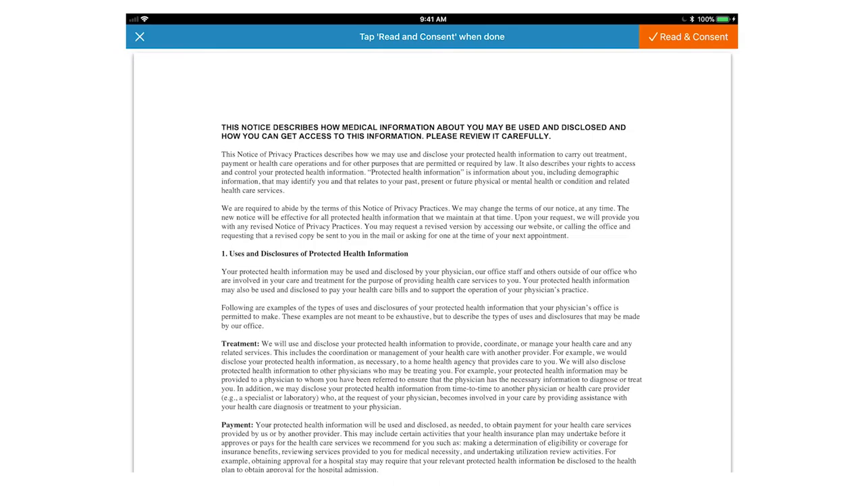
Read through the Notice of Privacy Practices and give consent
{"action": "scroll", "scroll_direction": "down", "scroll_amount": 3}
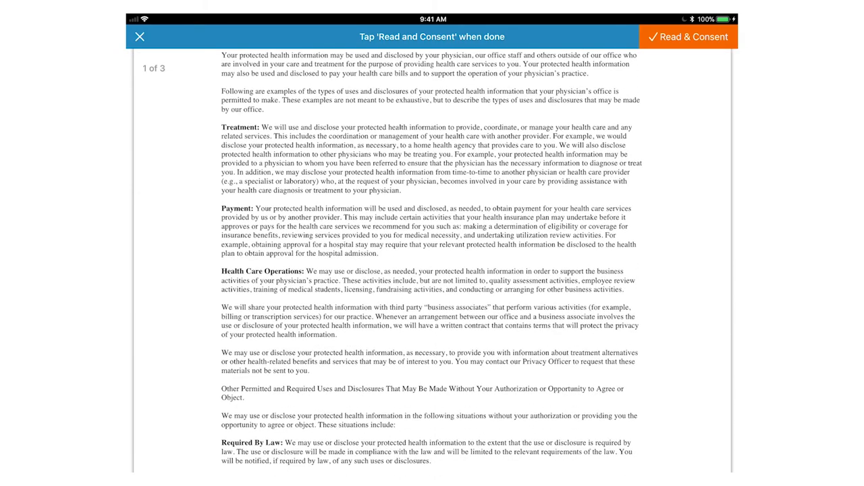
{"action": "scroll", "scroll_direction": "down", "scroll_amount": 3}
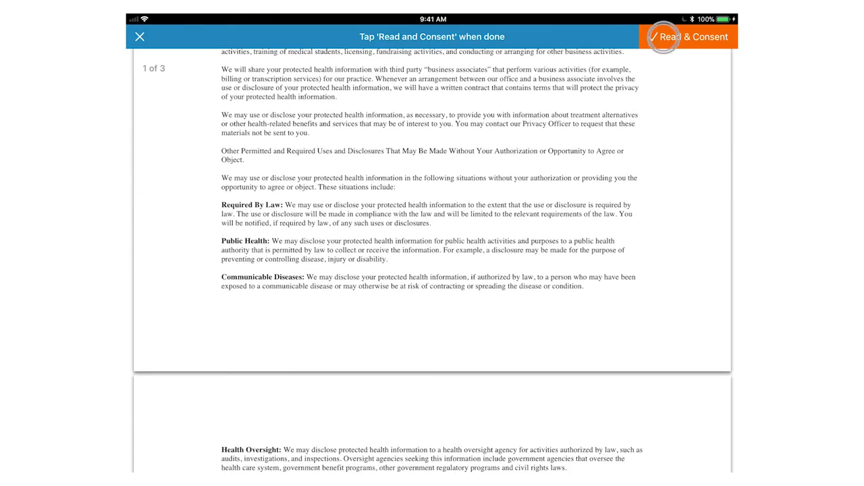
{"action": "left_click", "coordinate": [689, 37]}
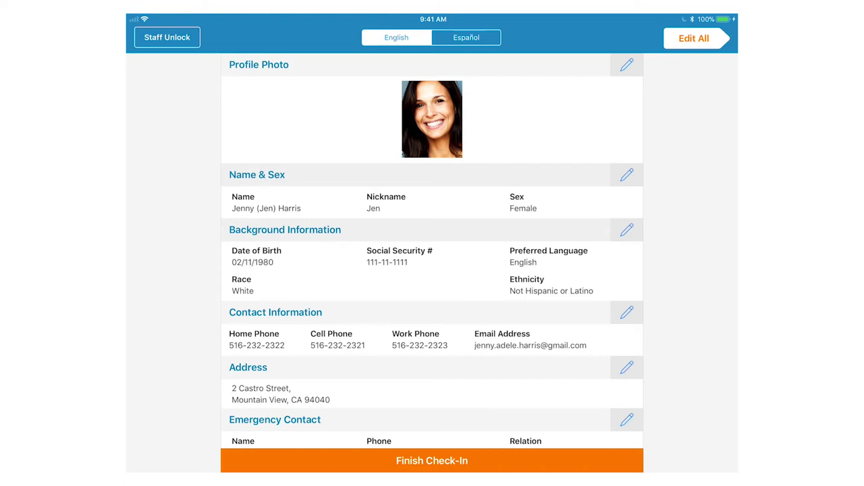
Review the summary, peek at Contact Information and return without changes
{"action": "scroll", "scroll_direction": "down", "scroll_amount": 3}
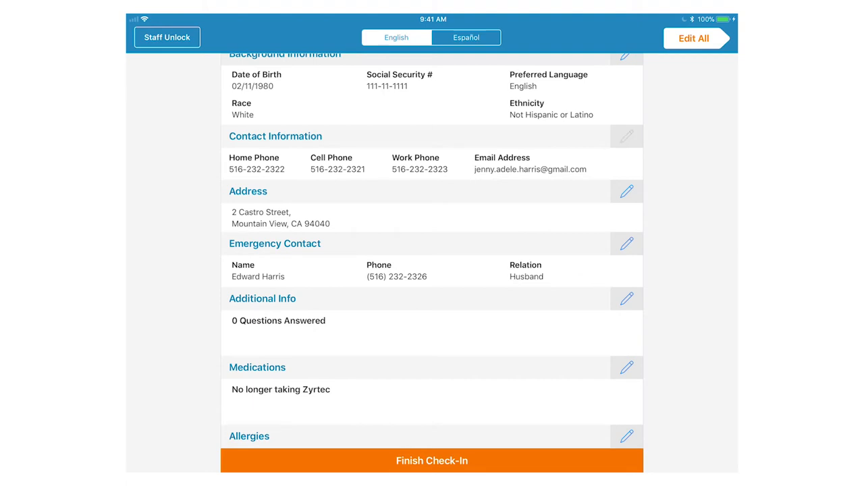
{"action": "left_click", "coordinate": [626, 135]}
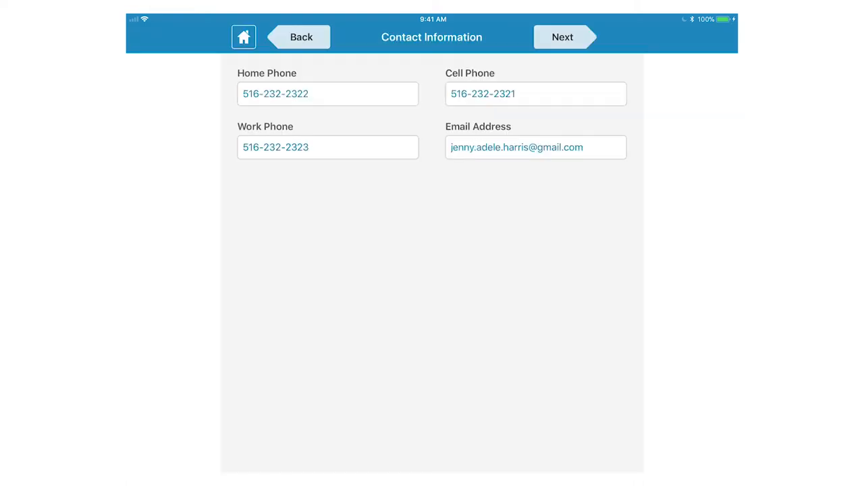
{"action": "left_click", "coordinate": [535, 94]}
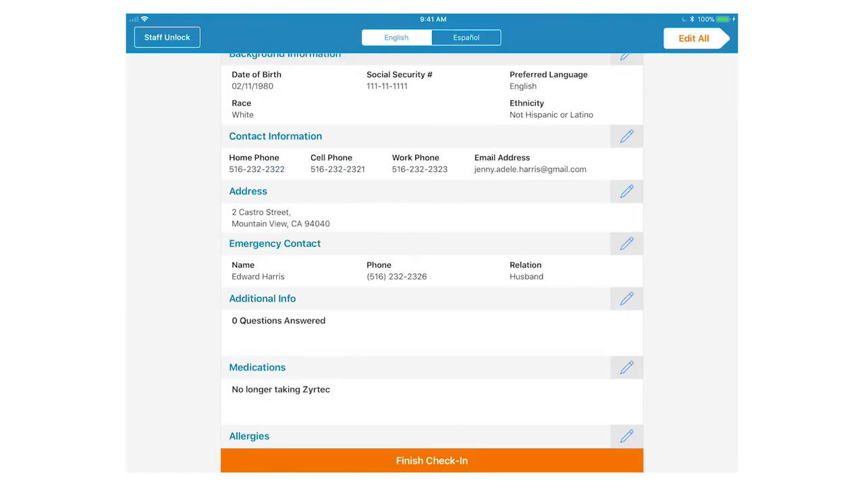
{"action": "scroll", "scroll_direction": "down", "scroll_amount": 3}
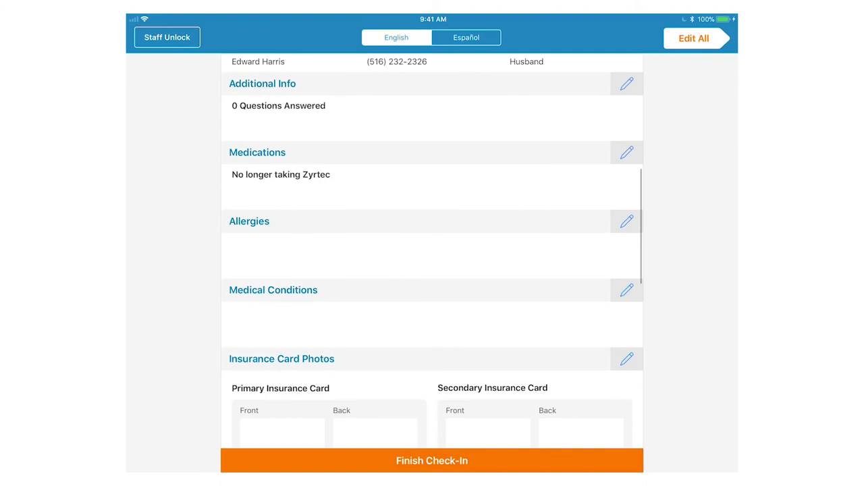
{"action": "scroll", "scroll_direction": "down", "scroll_amount": 3}
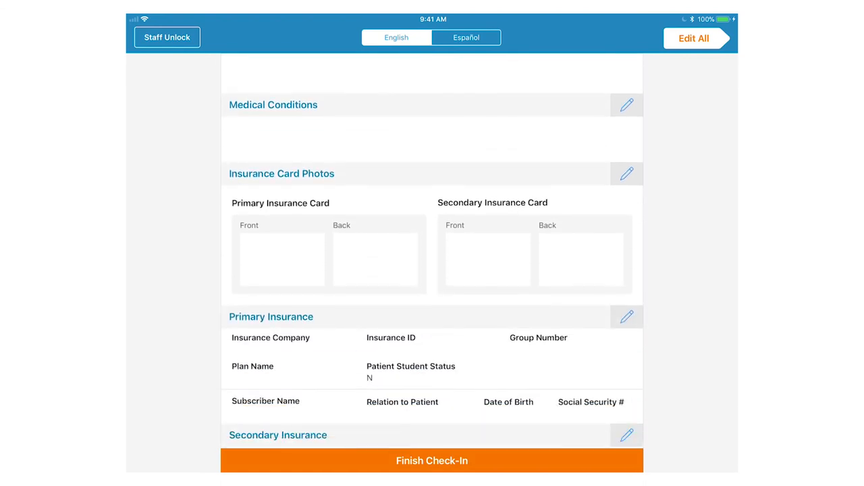
{"action": "scroll", "scroll_direction": "down", "scroll_amount": 3}
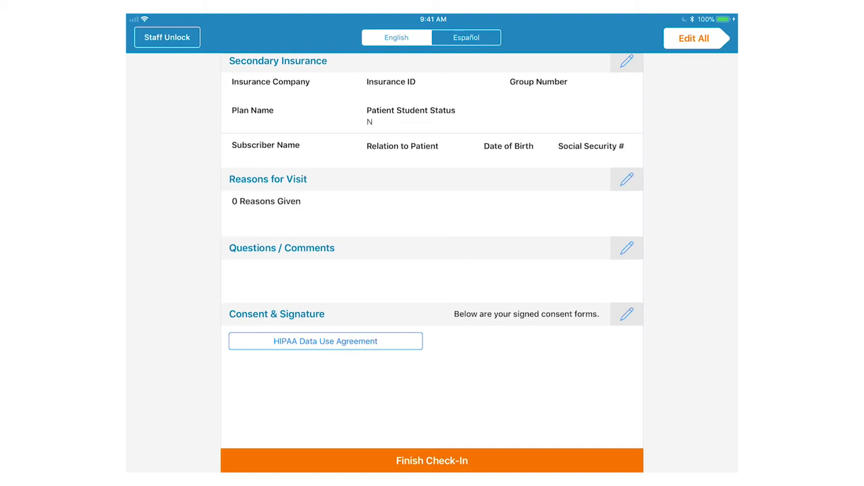
{"action": "left_click", "coordinate": [433, 460]}
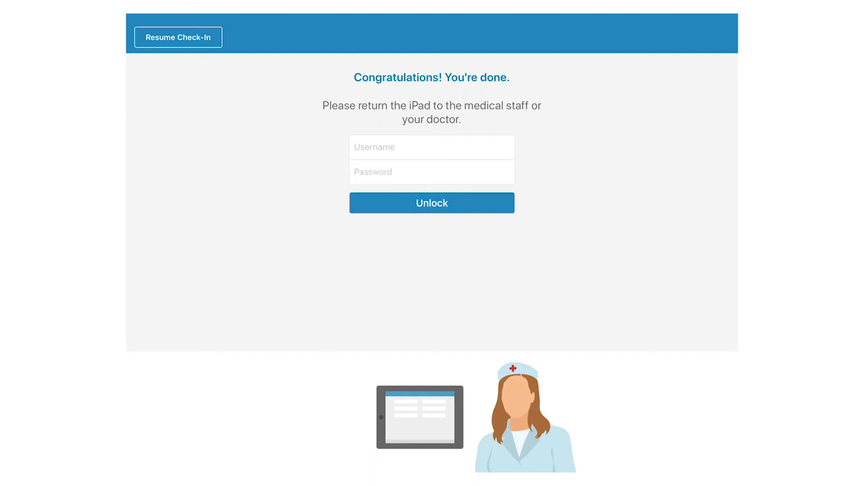
{"action": "left_click", "coordinate": [432, 146]}
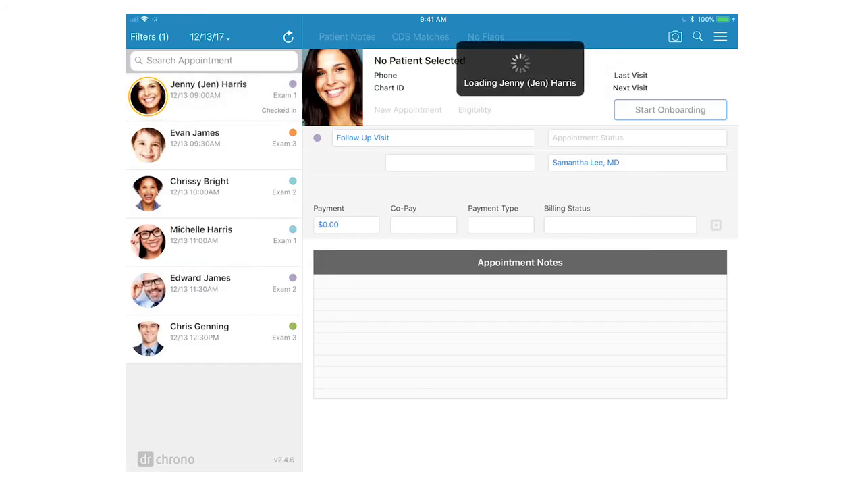
{"action": "left_click", "coordinate": [214, 97]}
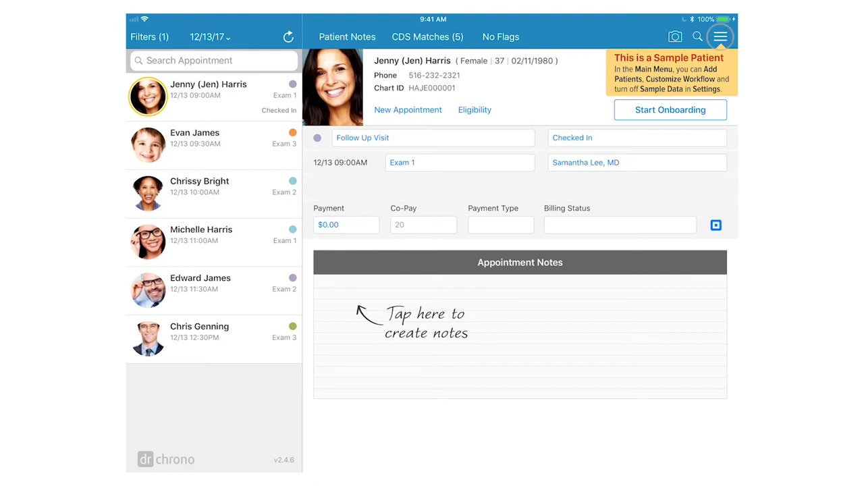
{"action": "left_click", "coordinate": [721, 36]}
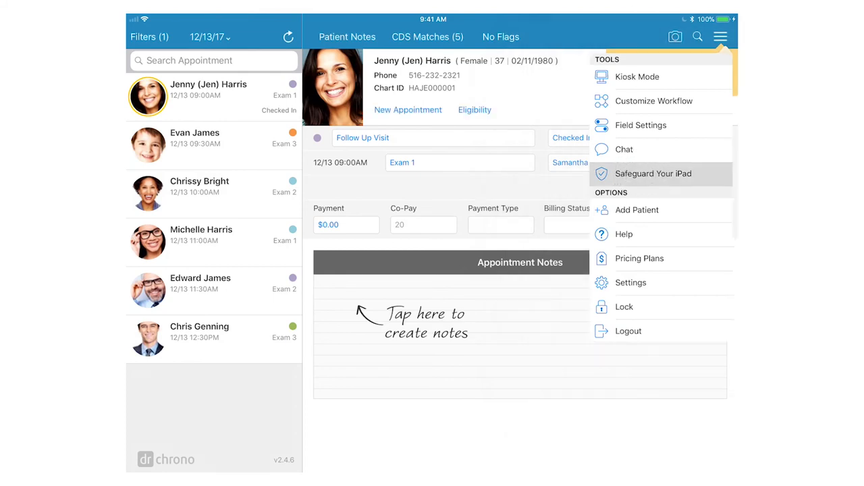
{"action": "left_click", "coordinate": [653, 173]}
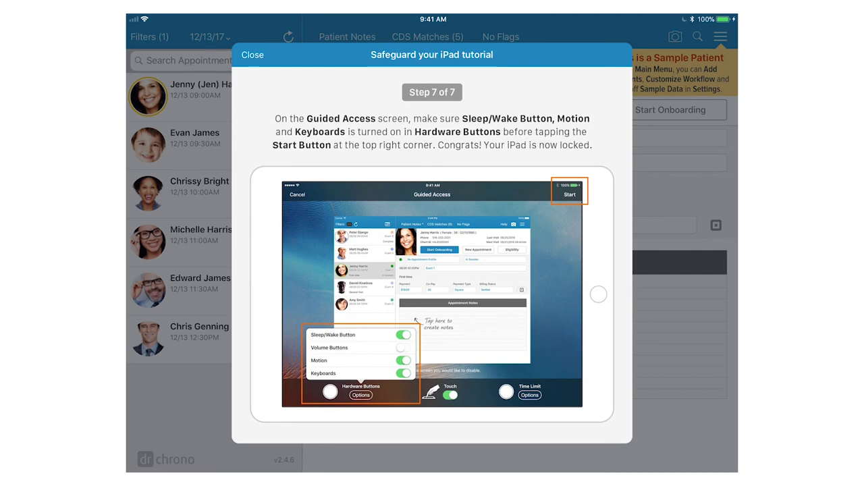
{"action": "left_click", "coordinate": [251, 54]}
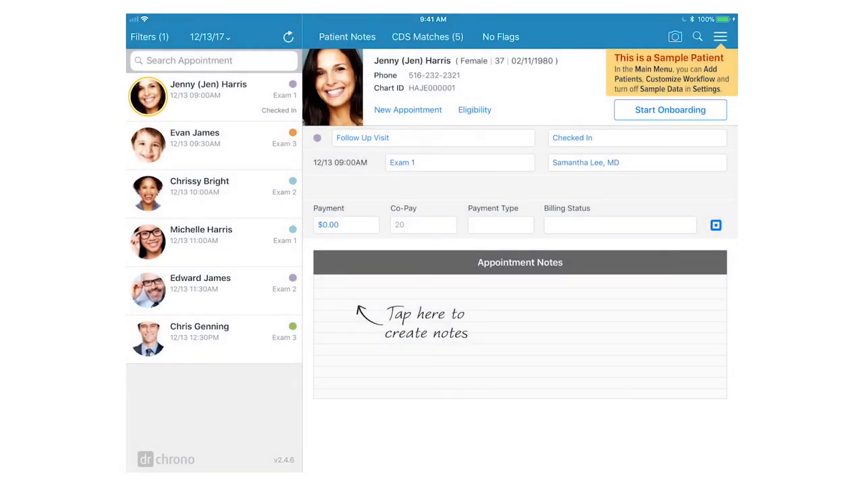
Open Customize Workflow to view the onboarding steps and their toggles
{"action": "left_click", "coordinate": [721, 37]}
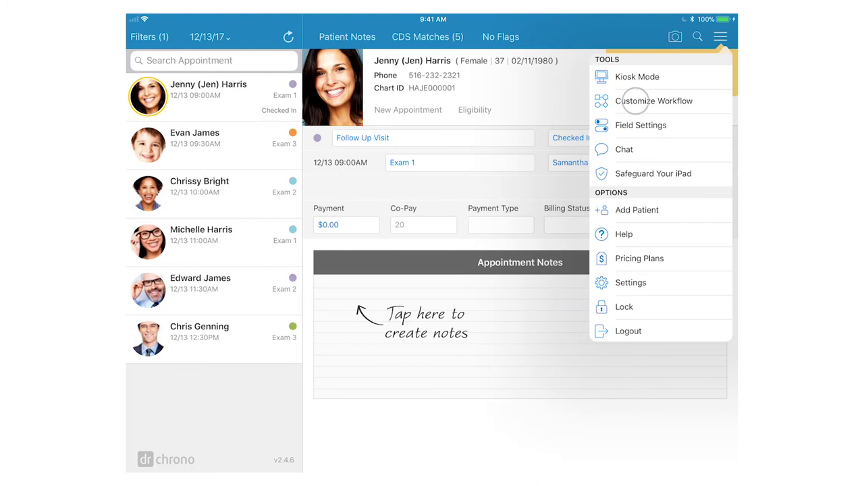
{"action": "left_click", "coordinate": [653, 100]}
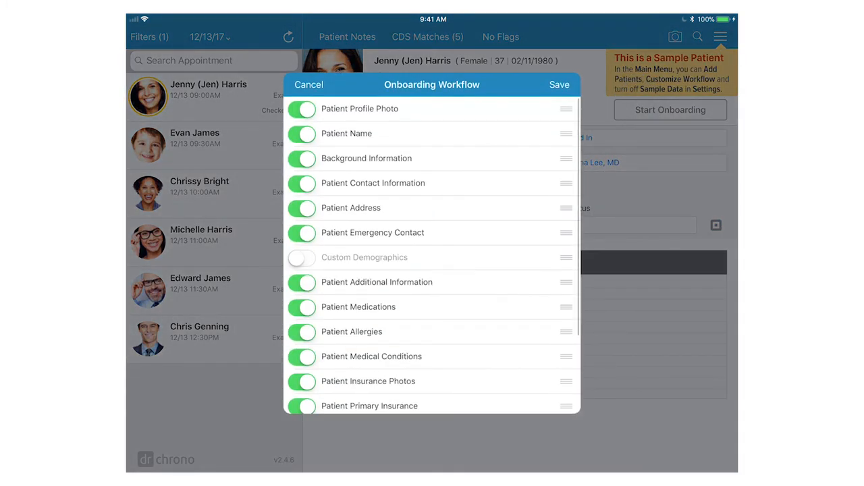